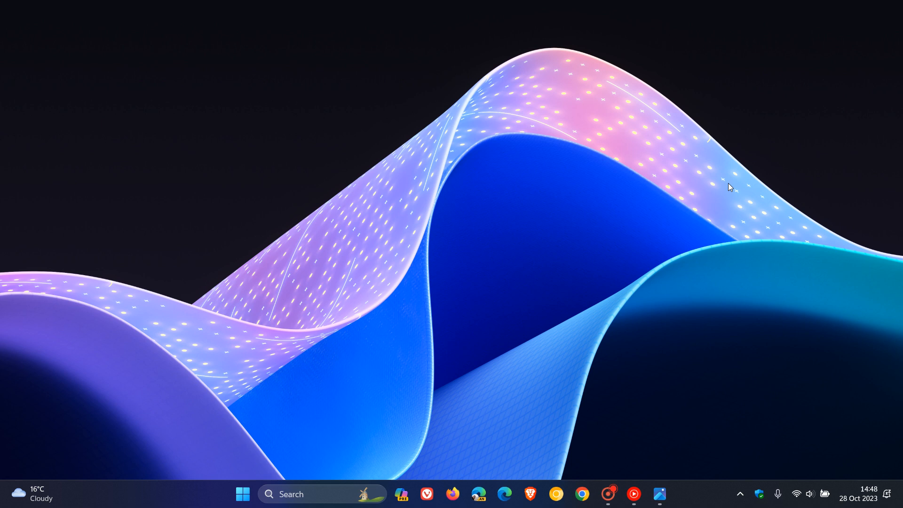
{"action": "mouse_move", "coordinate": [589, 189]}
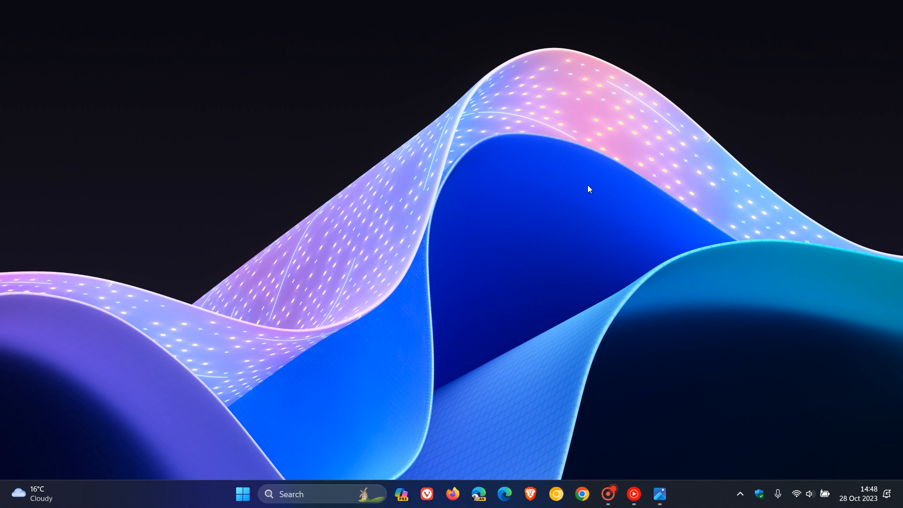
{"action": "mouse_move", "coordinate": [459, 275]}
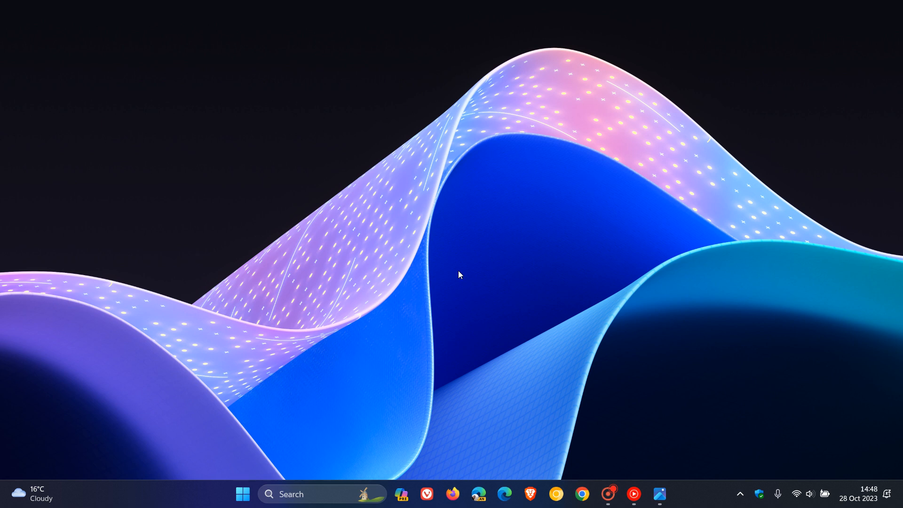
{"action": "mouse_move", "coordinate": [557, 199]}
{"action": "type", "text": "Z"}
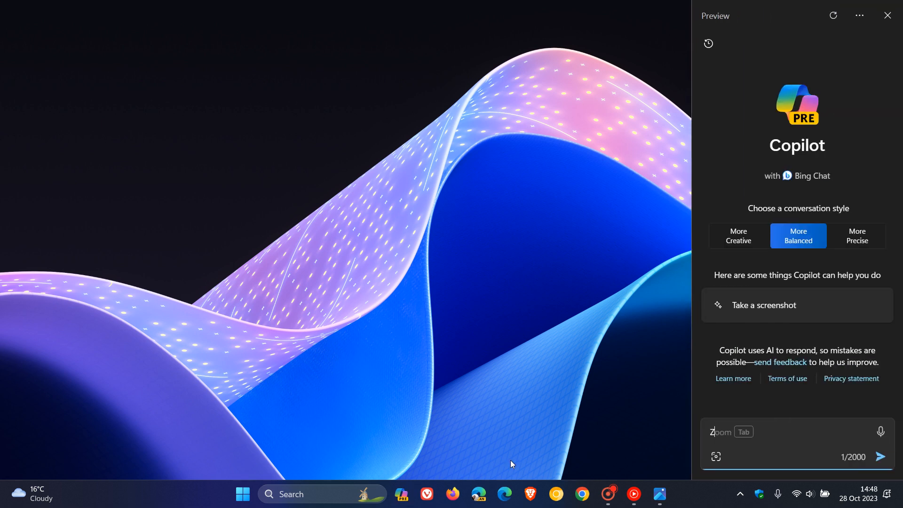
{"action": "mouse_move", "coordinate": [870, 137]}
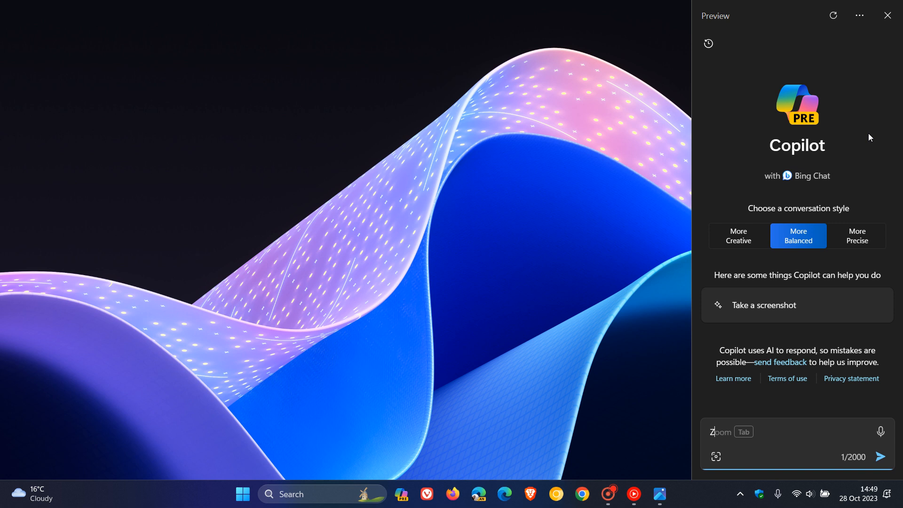
{"action": "mouse_move", "coordinate": [532, 267]}
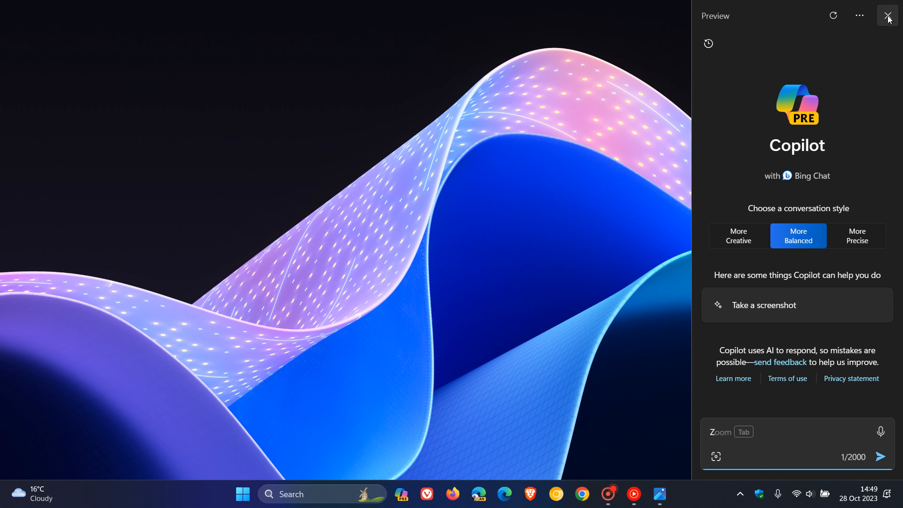
Close the Copilot sidebar to leave only the desktop.
{"action": "left_click", "coordinate": [887, 16]}
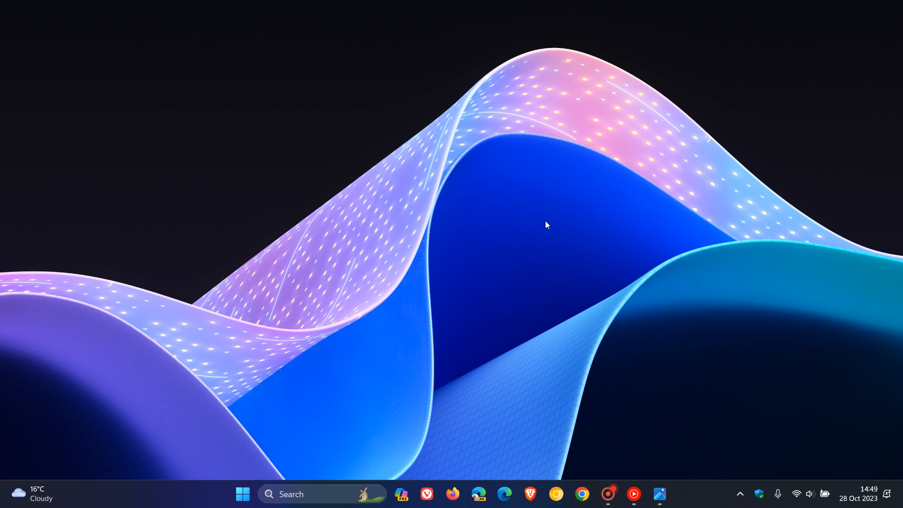
{"action": "mouse_move", "coordinate": [562, 226]}
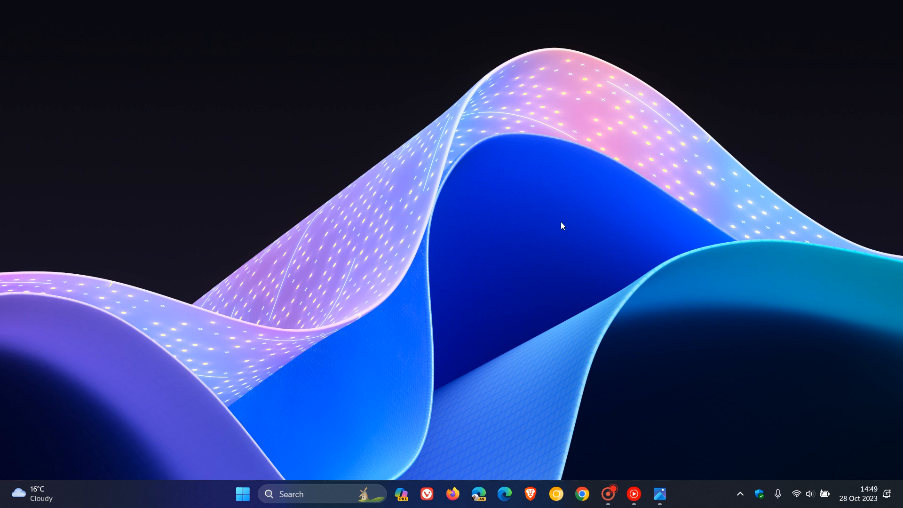
Reopen the Copilot pane from the taskbar, then close it again.
{"action": "left_click", "coordinate": [402, 495]}
{"action": "type", "text": "Z"}
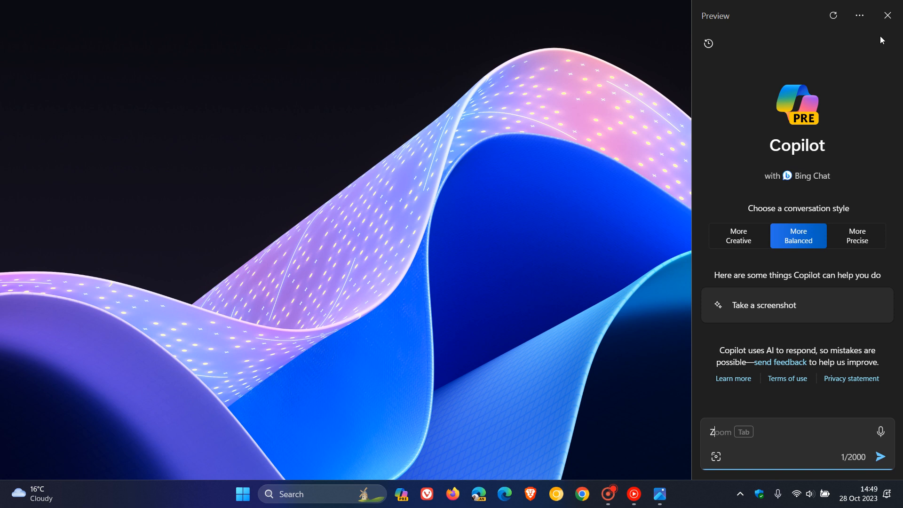
{"action": "left_click", "coordinate": [886, 16]}
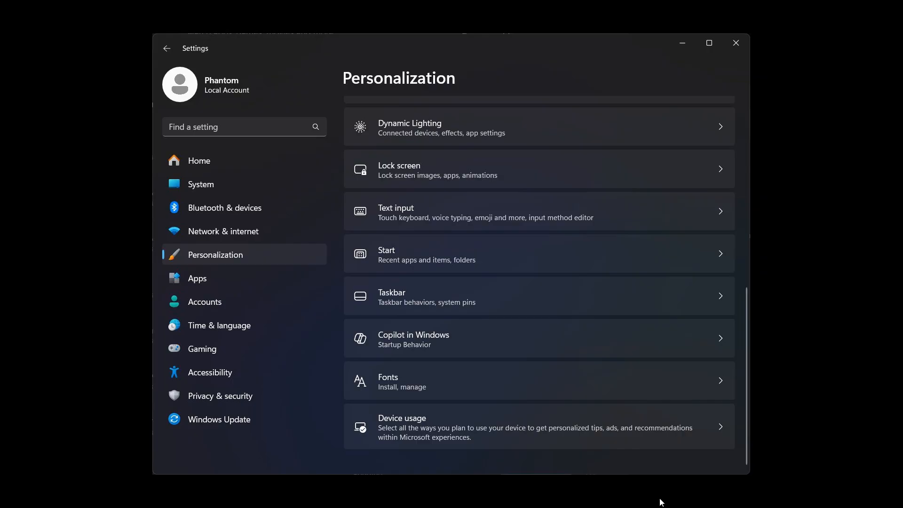
{"action": "mouse_move", "coordinate": [808, 226]}
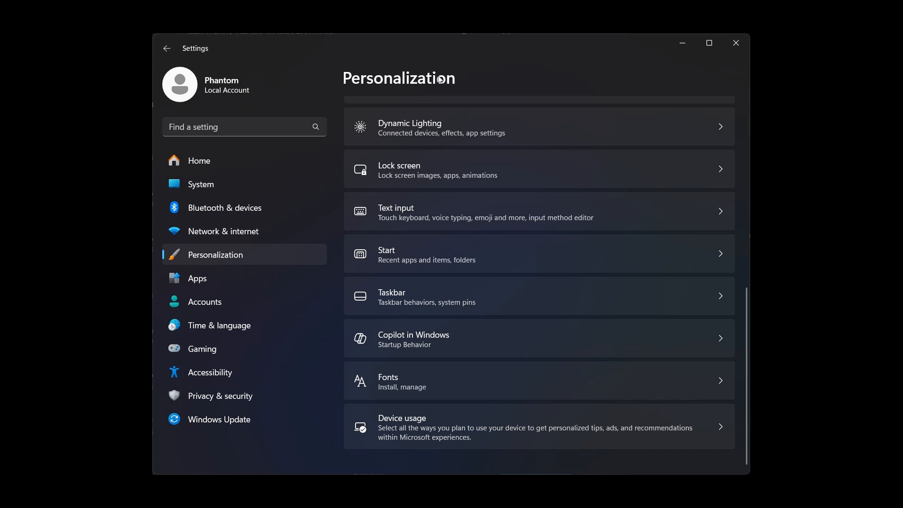
{"action": "mouse_move", "coordinate": [487, 338]}
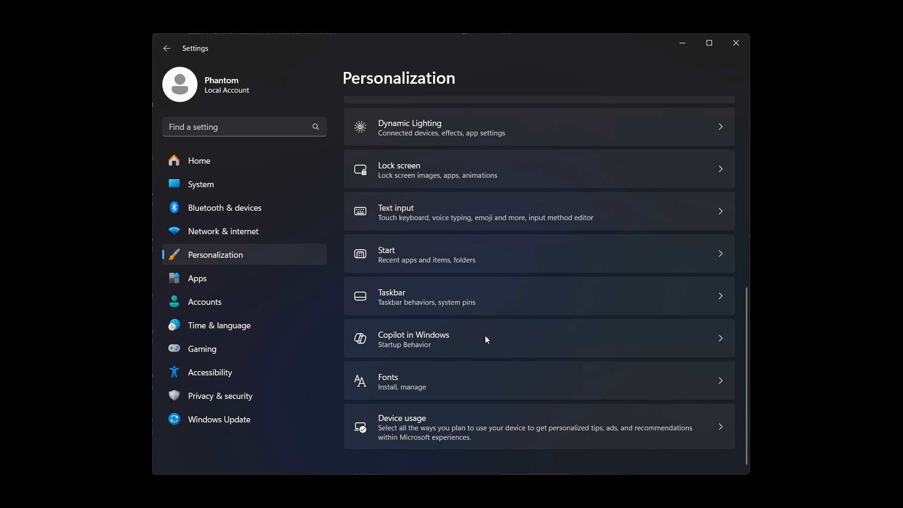
{"action": "mouse_move", "coordinate": [521, 306]}
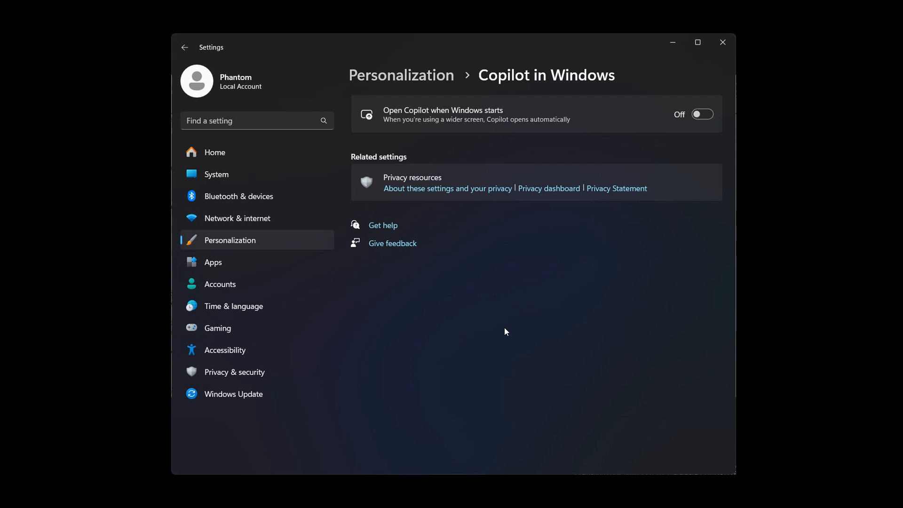
{"action": "mouse_move", "coordinate": [625, 264]}
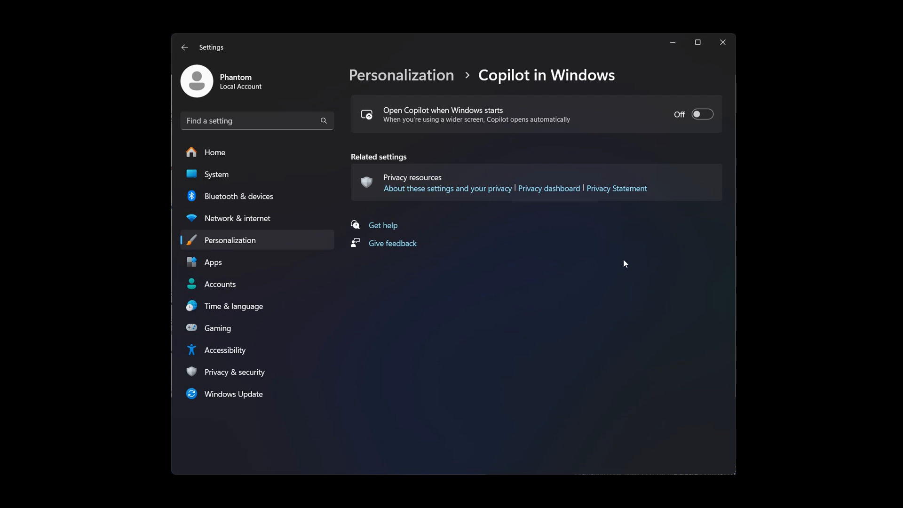
{"action": "mouse_move", "coordinate": [630, 262]}
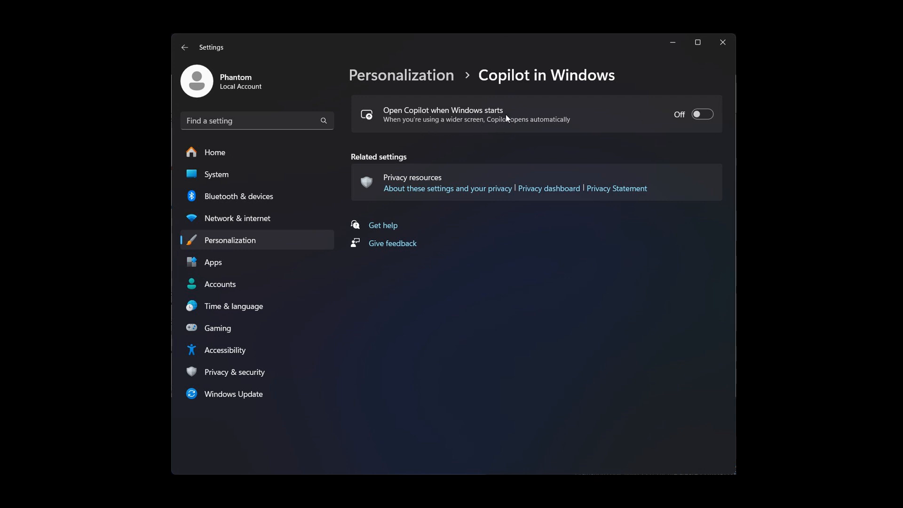
{"action": "mouse_move", "coordinate": [713, 123]}
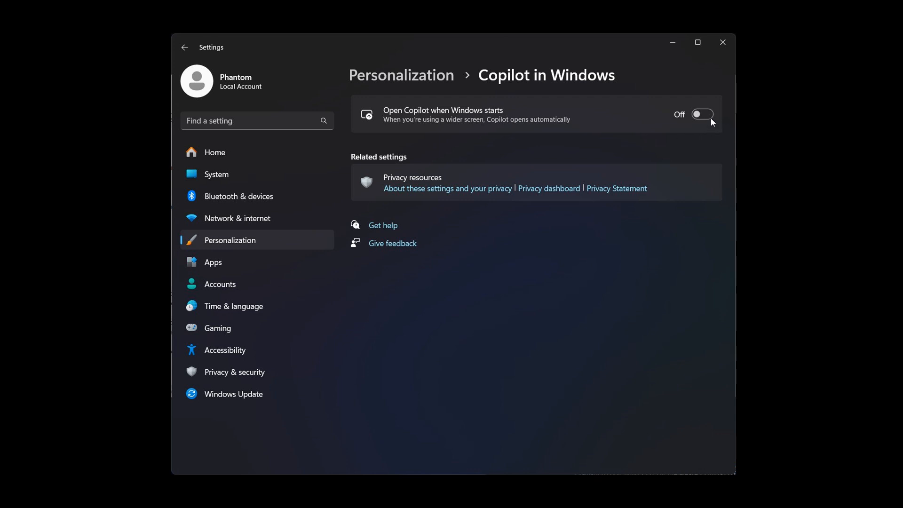
{"action": "mouse_move", "coordinate": [603, 156]}
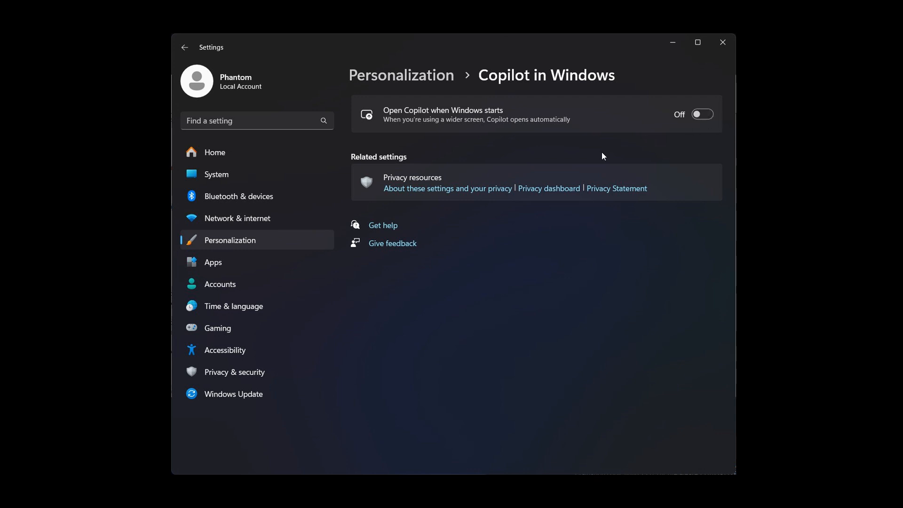
{"action": "mouse_move", "coordinate": [475, 134]}
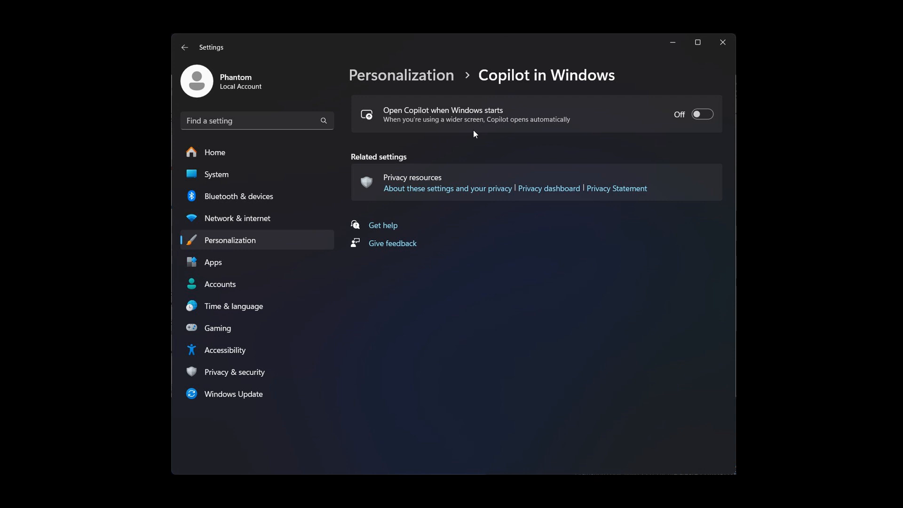
{"action": "mouse_move", "coordinate": [568, 131]}
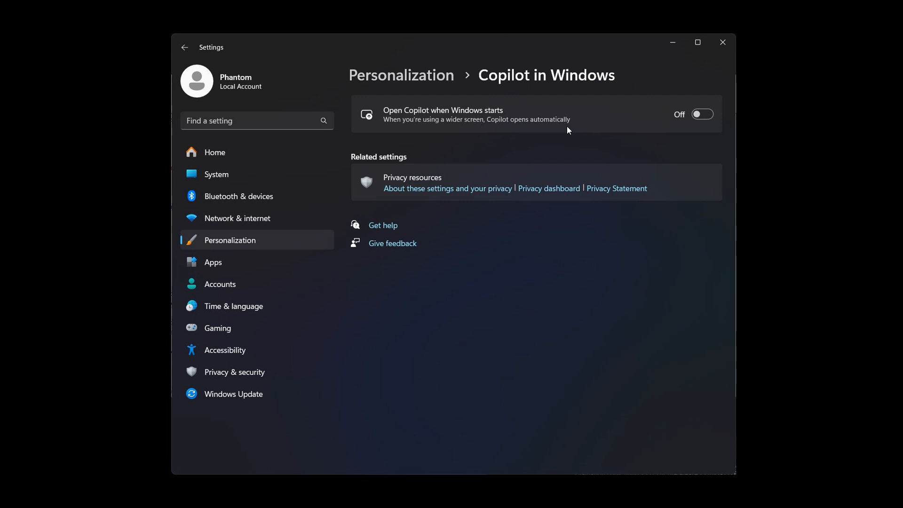
{"action": "mouse_move", "coordinate": [704, 95]}
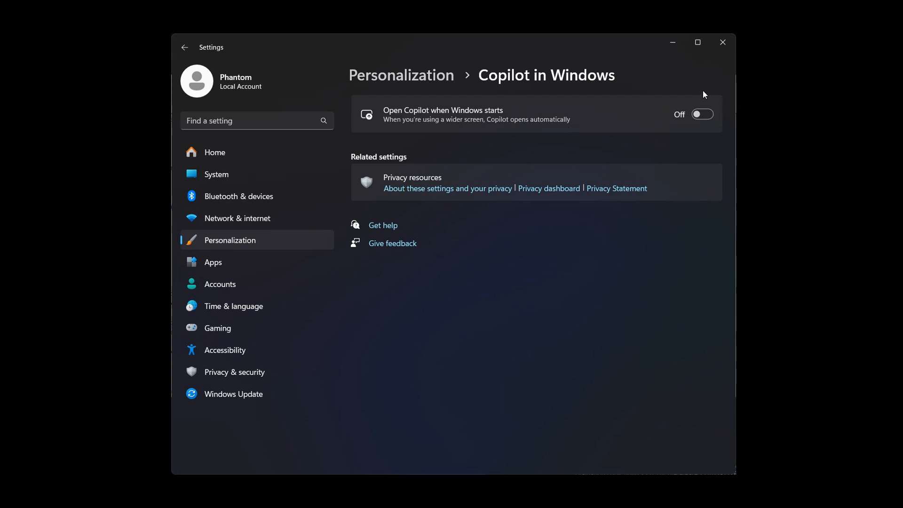
{"action": "mouse_move", "coordinate": [697, 121]}
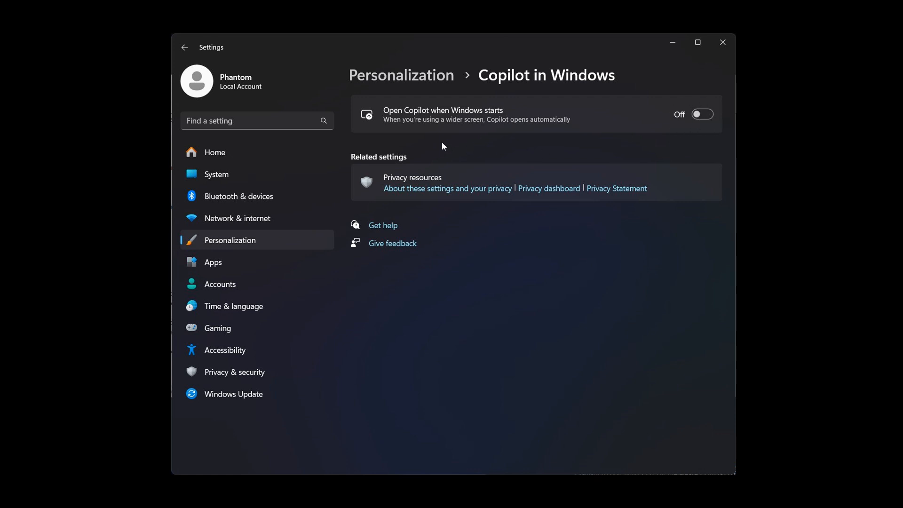
{"action": "mouse_move", "coordinate": [564, 137]}
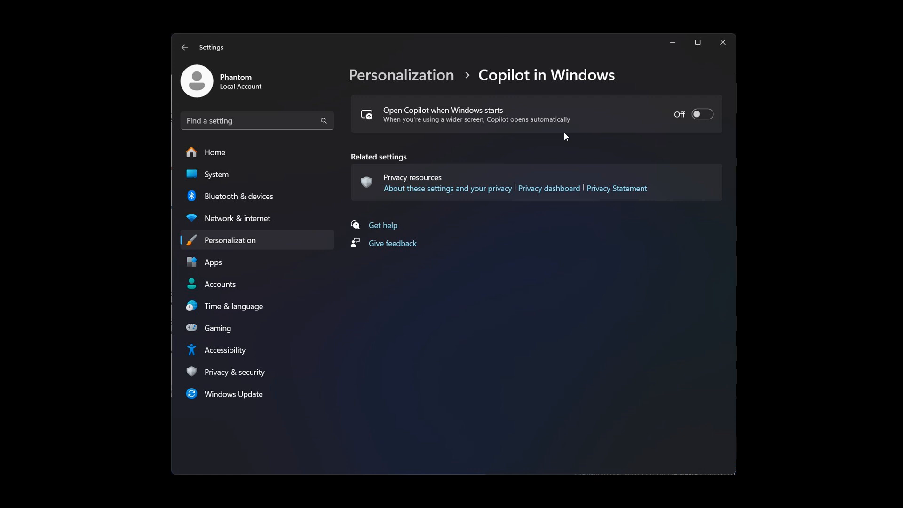
Return to Personalization and reopen the Copilot in Windows settings page.
{"action": "left_click", "coordinate": [185, 47]}
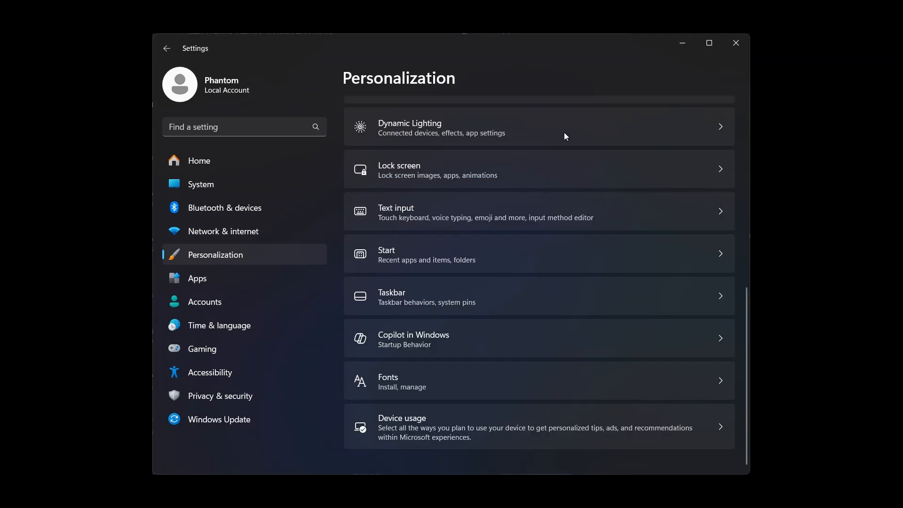
{"action": "mouse_move", "coordinate": [564, 373]}
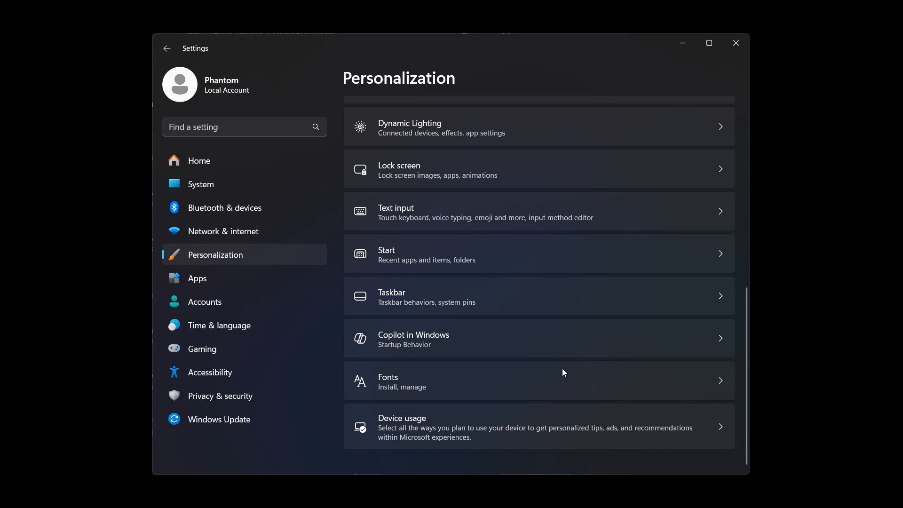
{"action": "left_click", "coordinate": [413, 338]}
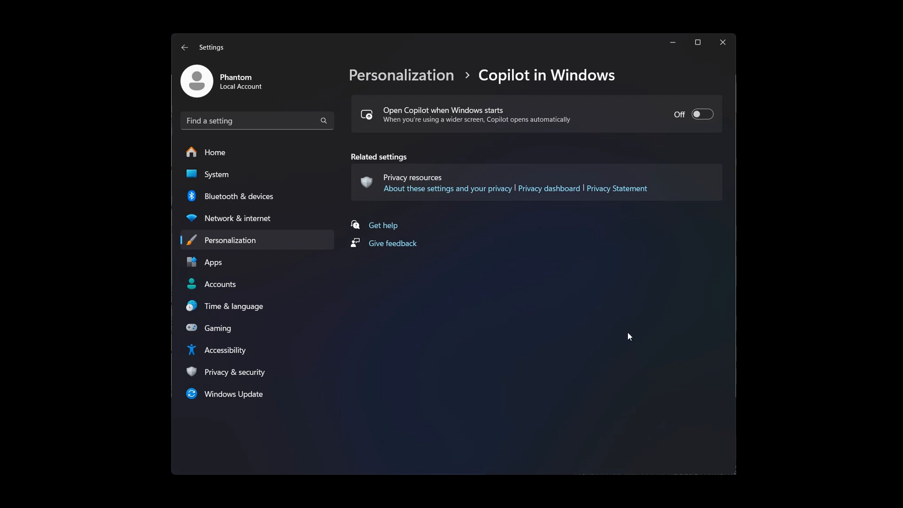
{"action": "mouse_move", "coordinate": [661, 322]}
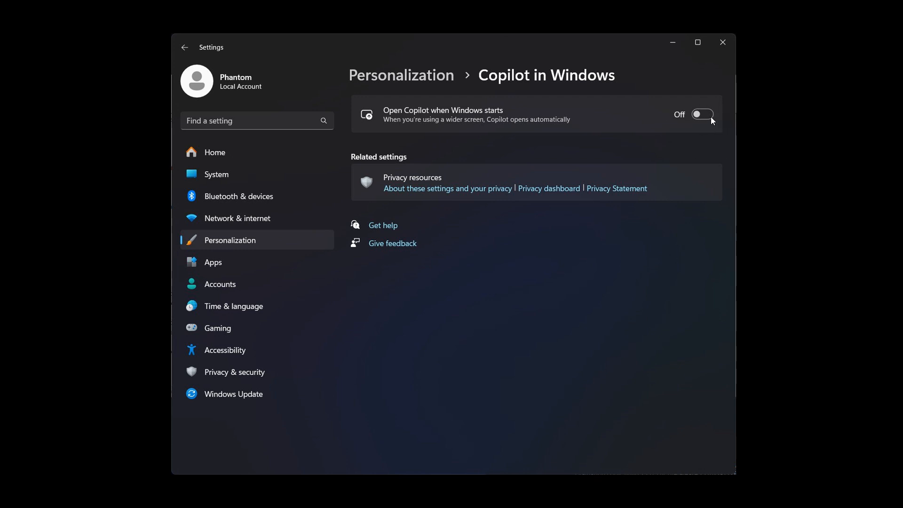
{"action": "mouse_move", "coordinate": [618, 315]}
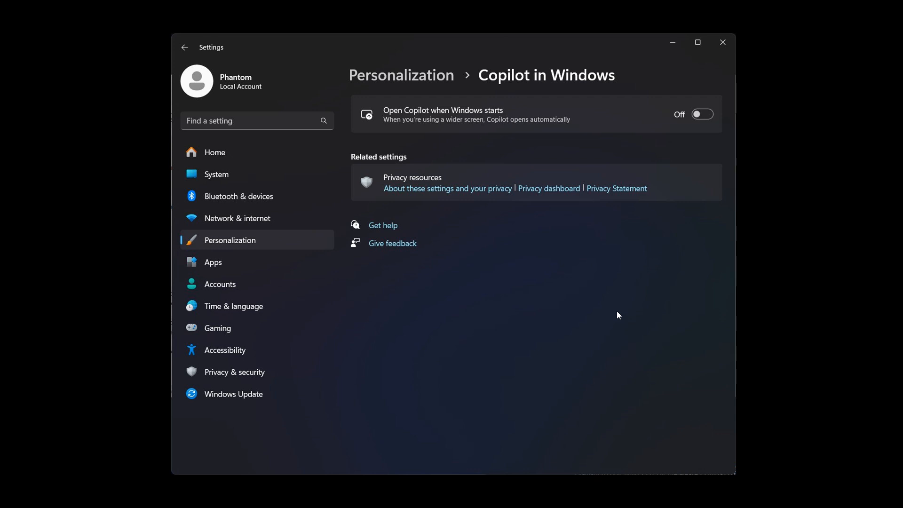
Close Settings, leaving 'Open Copilot when Windows starts' Off.
{"action": "left_click", "coordinate": [185, 48]}
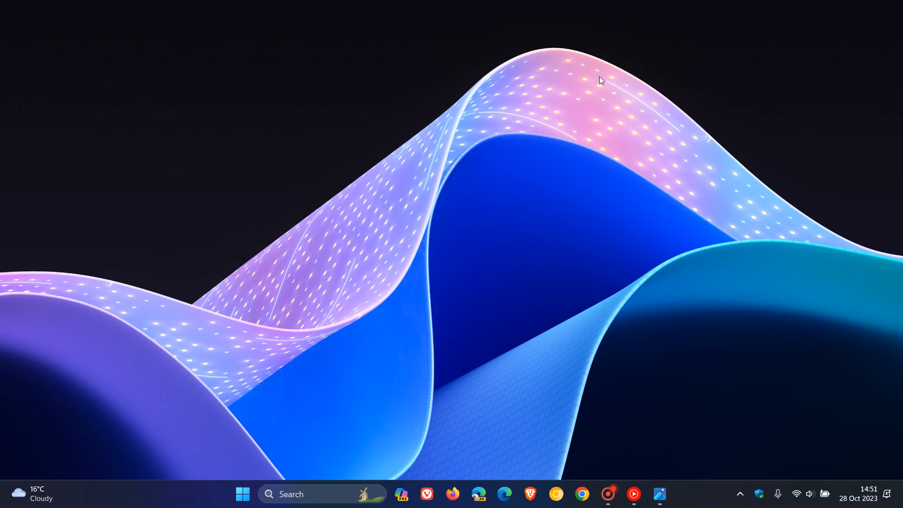
{"action": "mouse_move", "coordinate": [538, 198]}
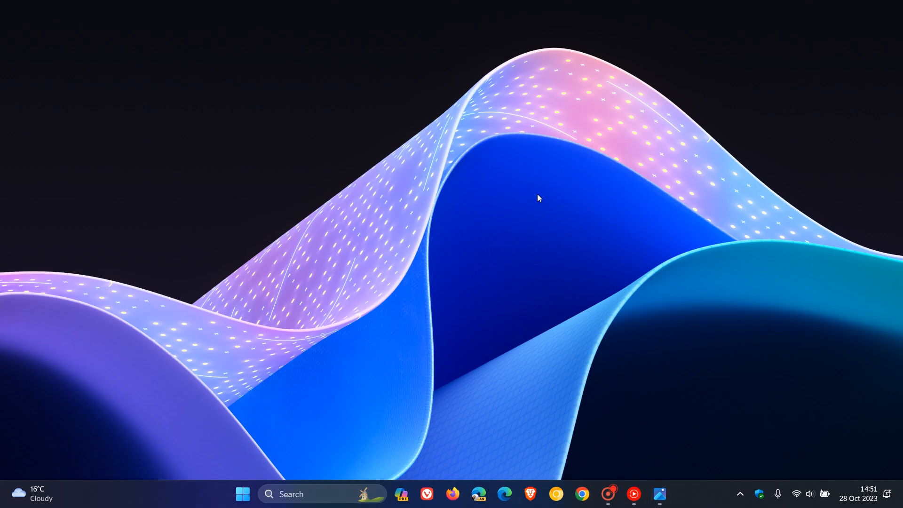